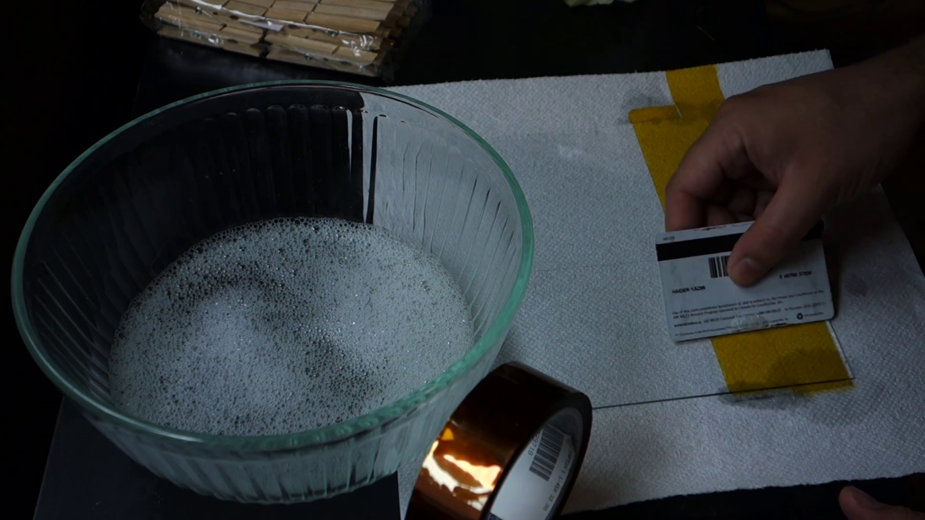
{"action": "left_click_drag", "start_coordinate": [709, 266], "coordinate": [649, 47]}
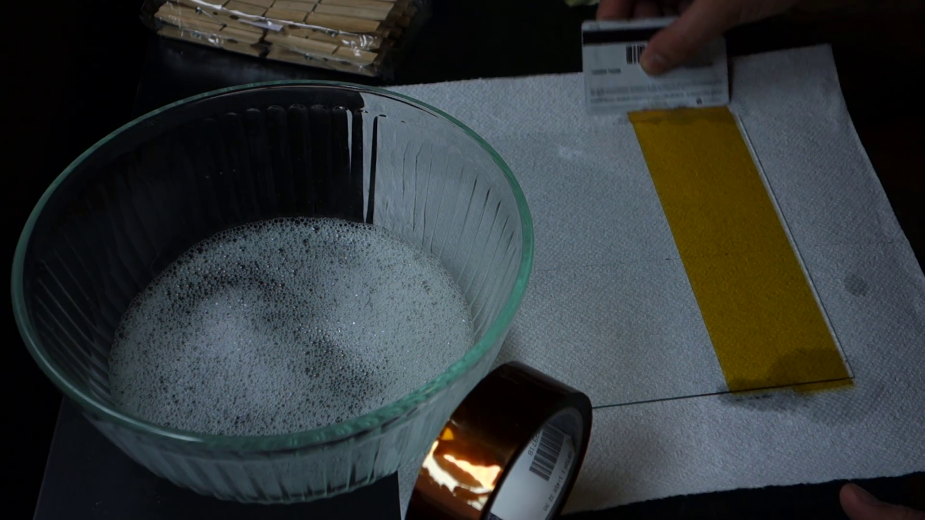